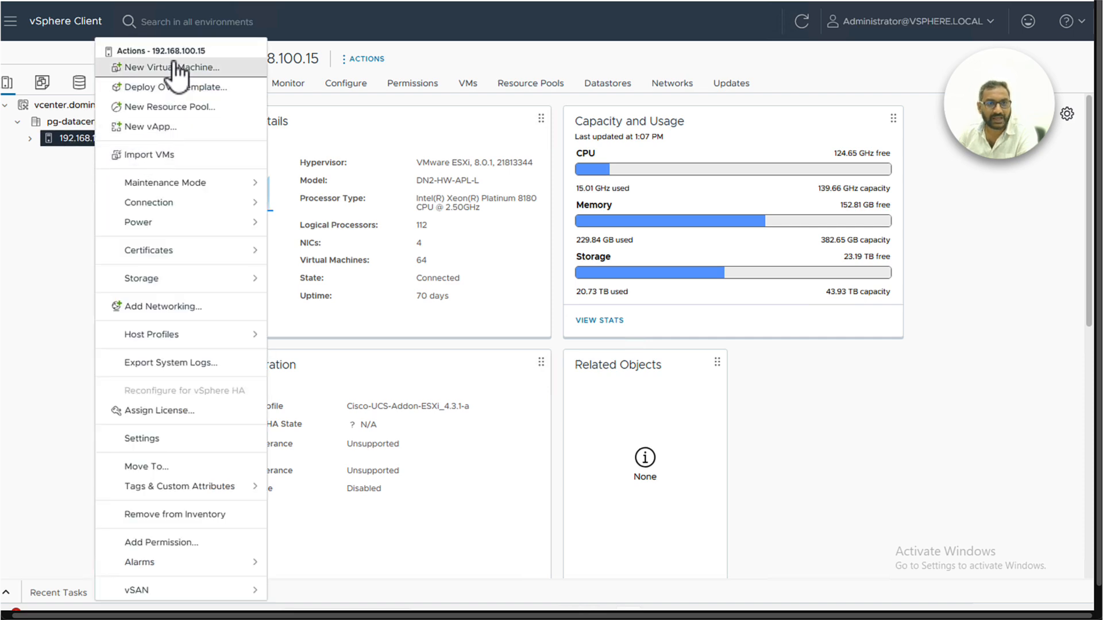
- Start a new virtual machine named isenode21-3.4
{"action": "left_click", "coordinate": [166, 67]}
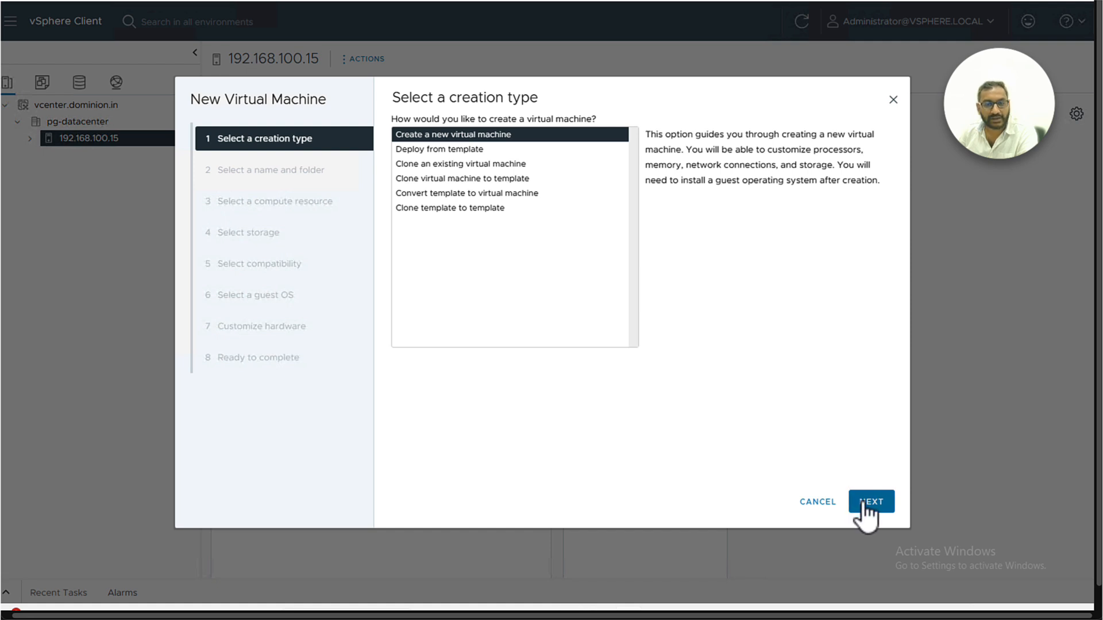
{"action": "left_click", "coordinate": [870, 501]}
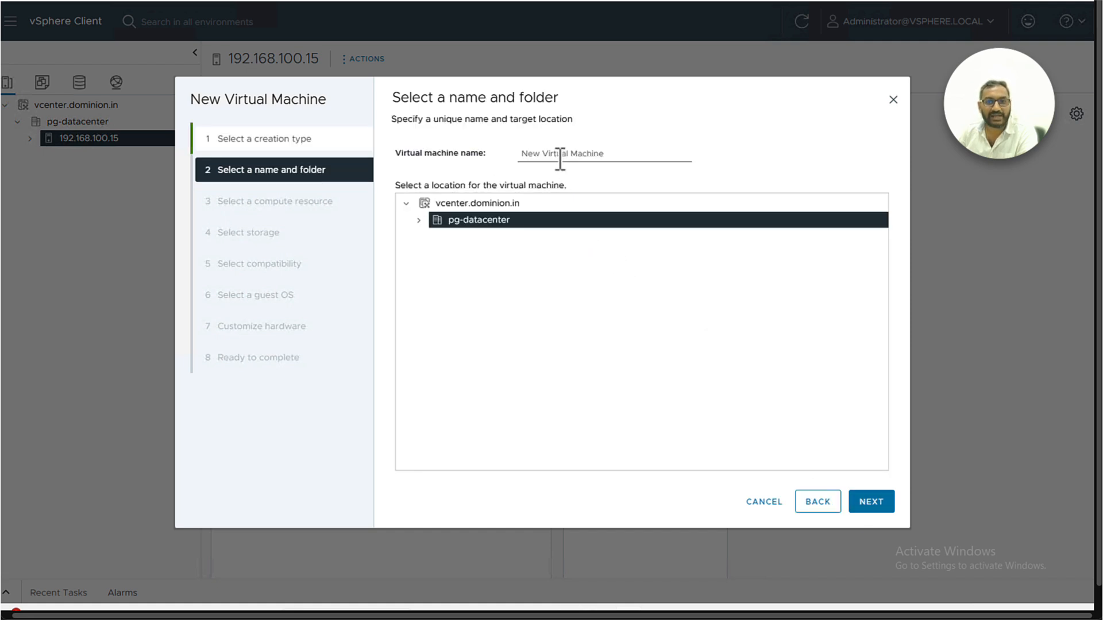
{"action": "type", "text": "isenode21-3.4"}
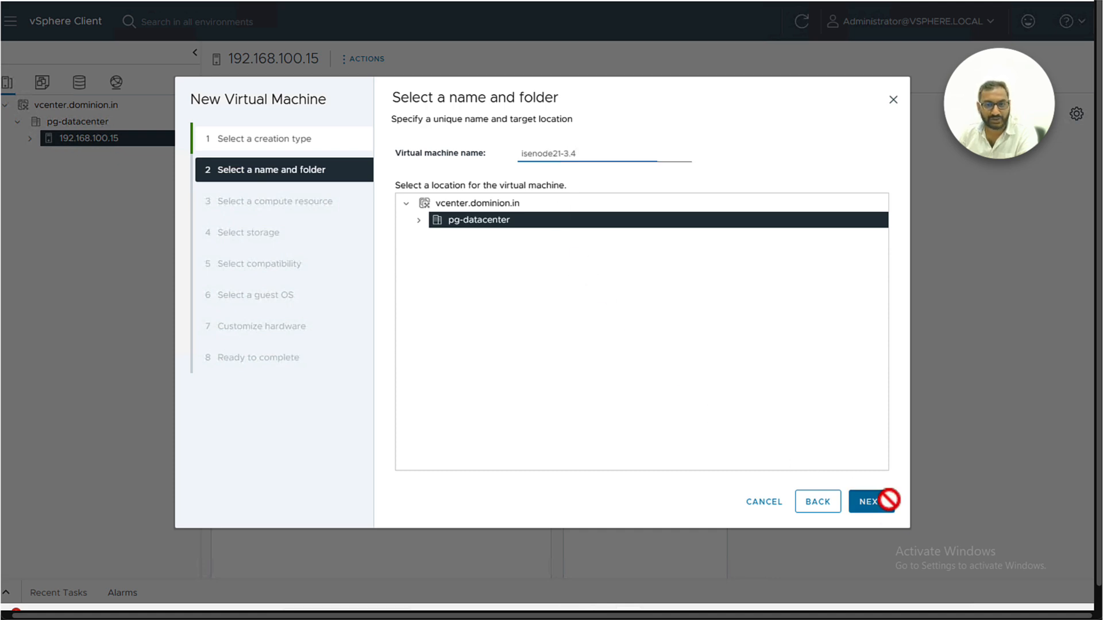
{"action": "left_click", "coordinate": [870, 501]}
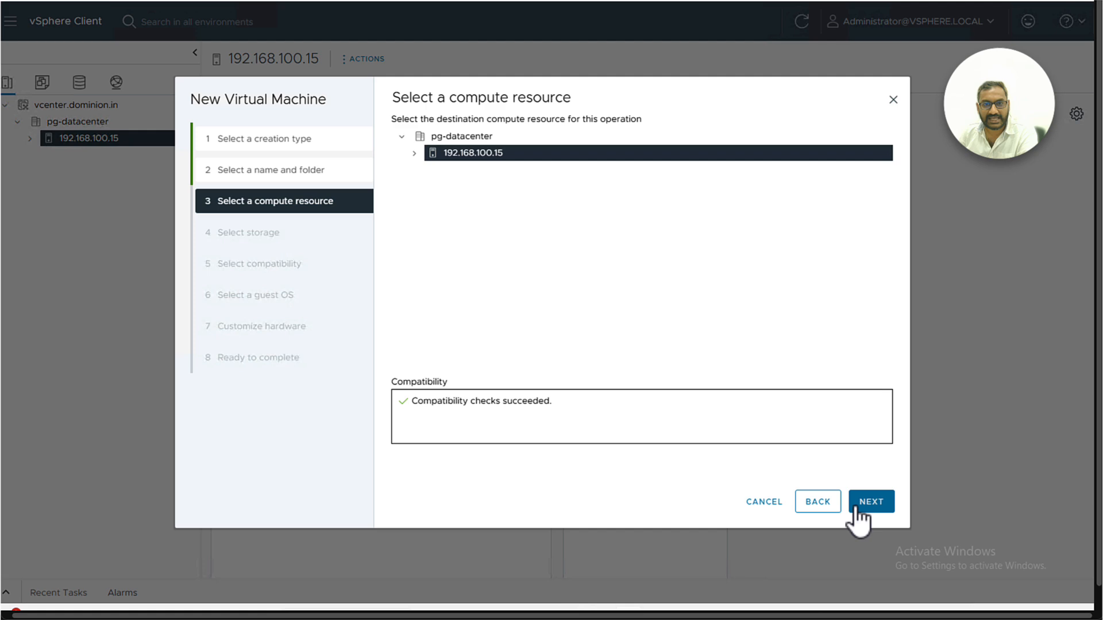
- Place the VM on host 192.168.100.15 and datastore2, compatible with ESXi 7.0 U2 and later
{"action": "left_click", "coordinate": [871, 501]}
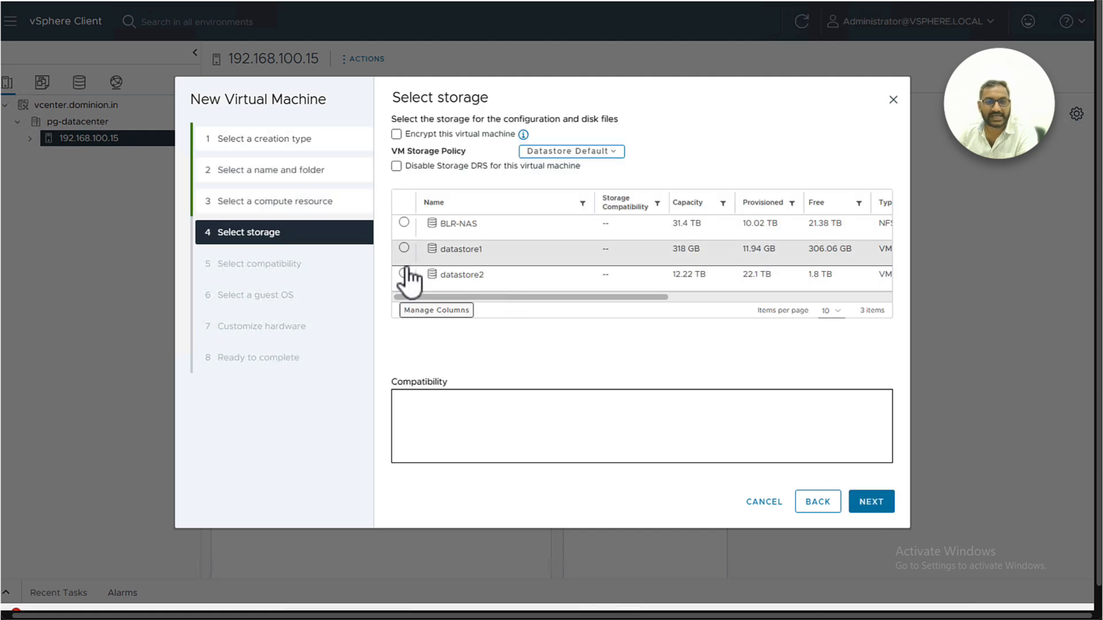
{"action": "left_click", "coordinate": [403, 273]}
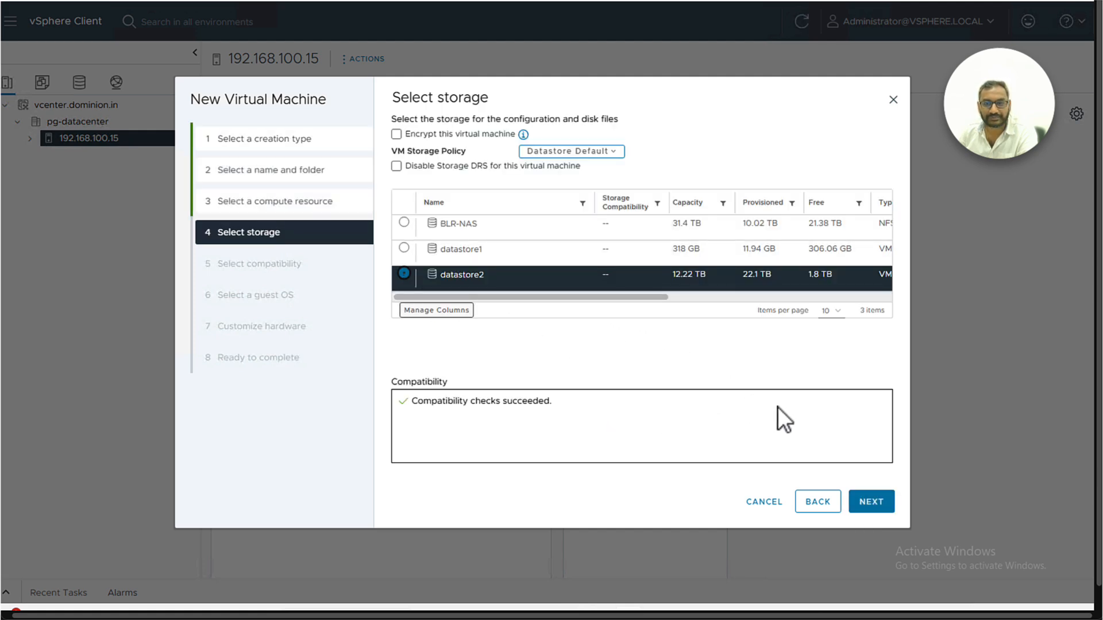
{"action": "left_click", "coordinate": [871, 501]}
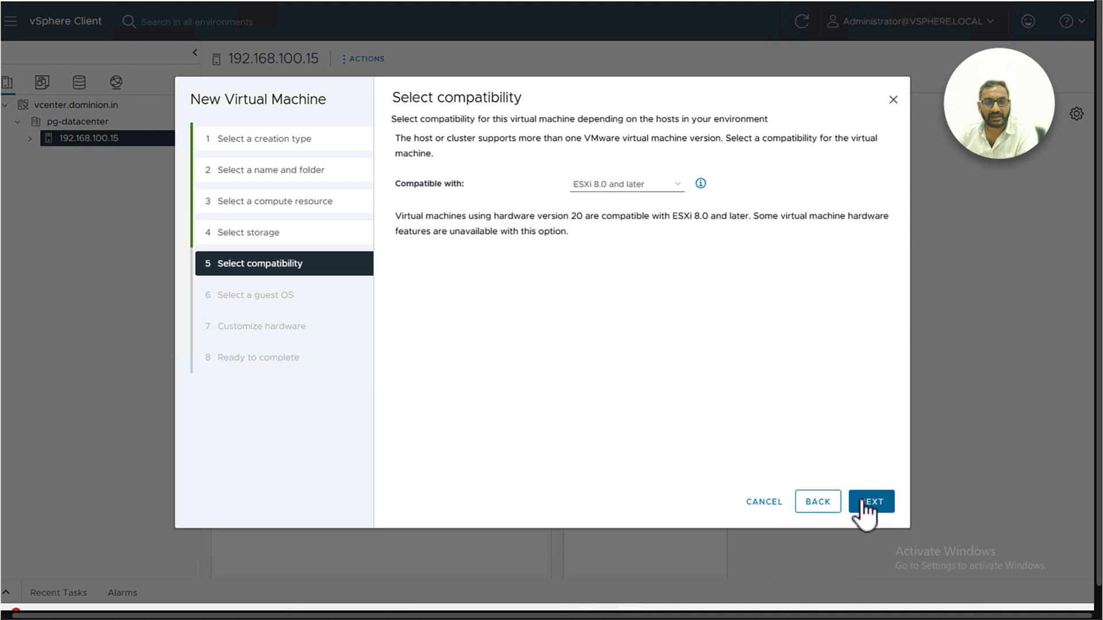
{"action": "left_click", "coordinate": [627, 184]}
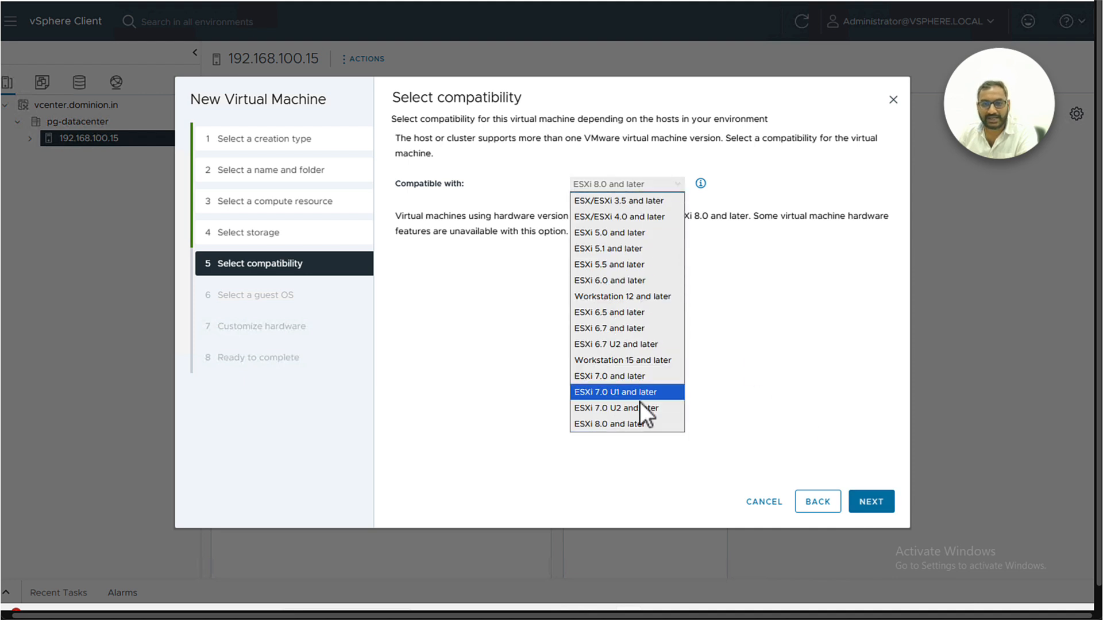
{"action": "left_click", "coordinate": [615, 408]}
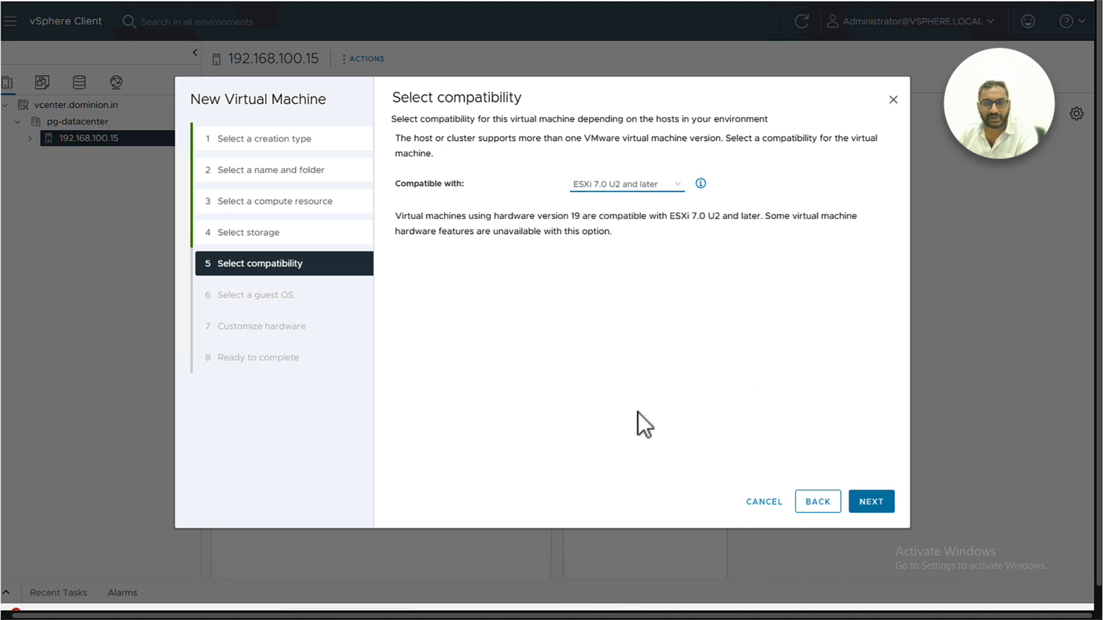
{"action": "mouse_move", "coordinate": [867, 518]}
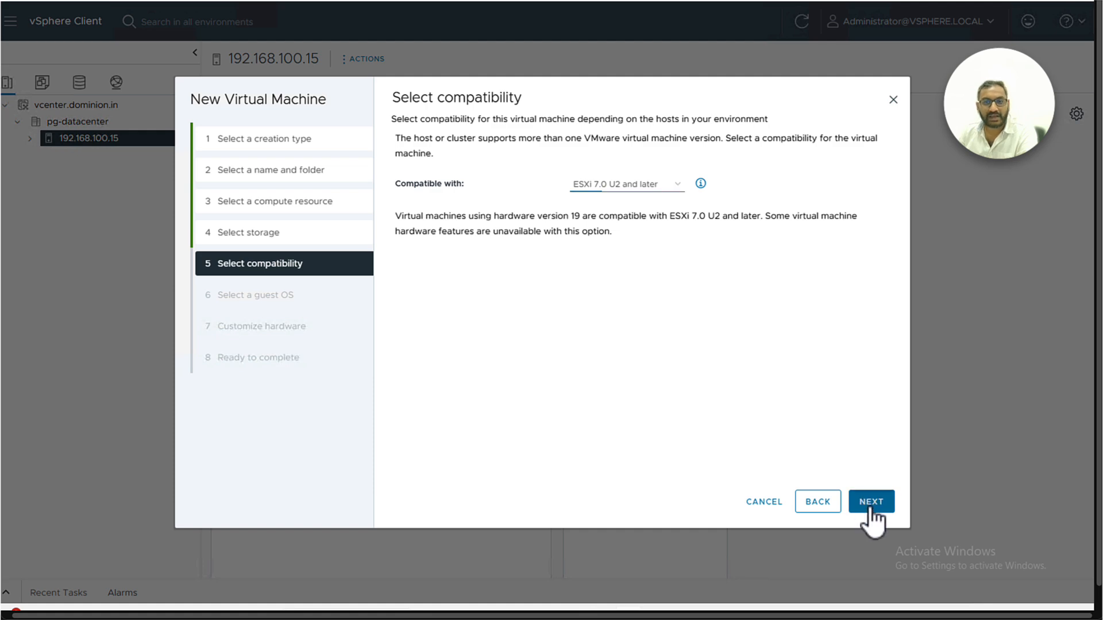
- Choose a Linux Red Hat guest with 24 CPUs, 32 GB memory and a 600 GB disk
{"action": "left_click", "coordinate": [871, 502]}
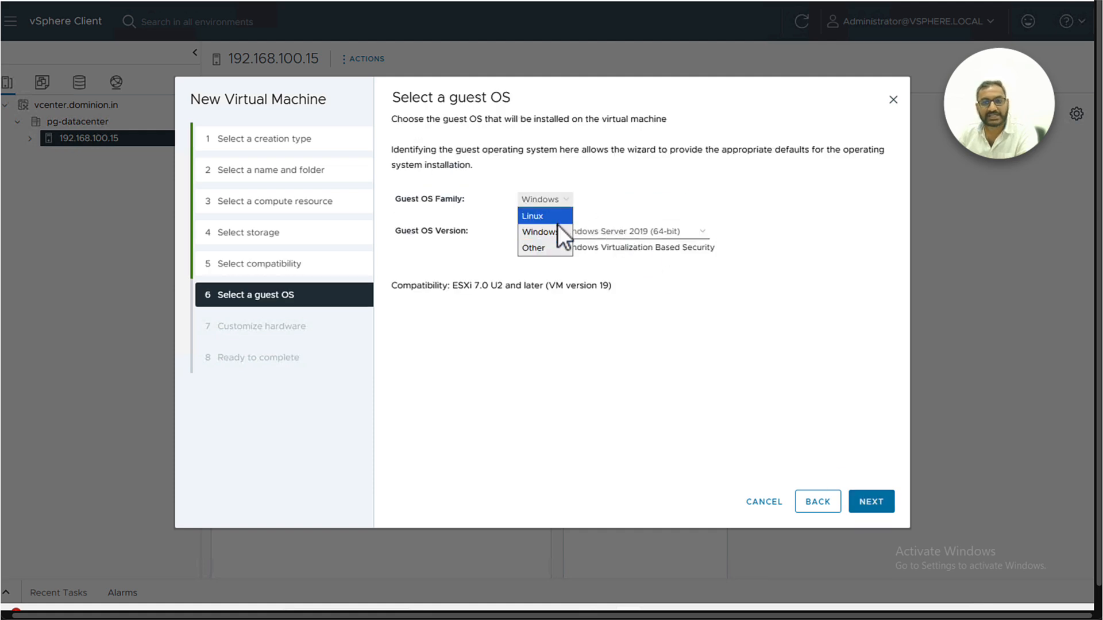
{"action": "left_click", "coordinate": [533, 215]}
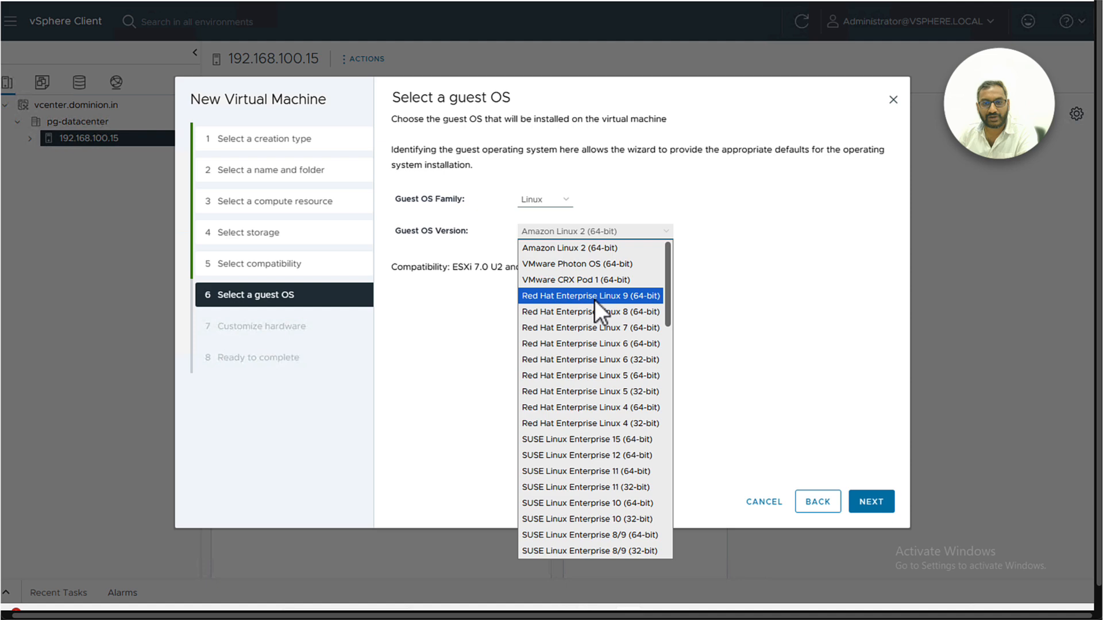
{"action": "left_click", "coordinate": [590, 311]}
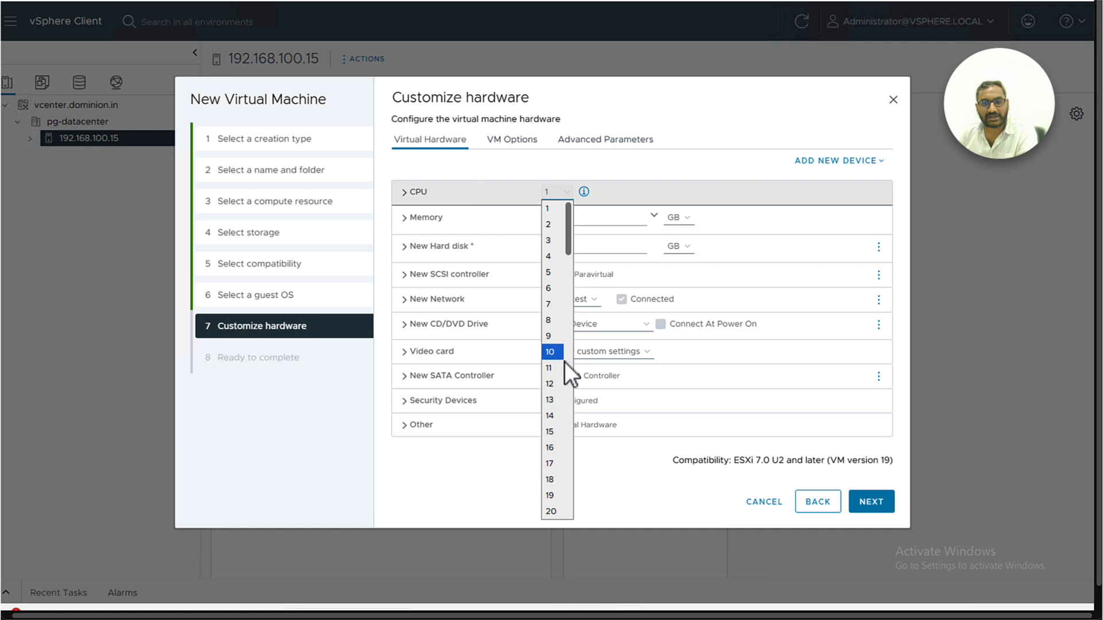
{"action": "scroll", "scroll_direction": "down", "scroll_amount": 3}
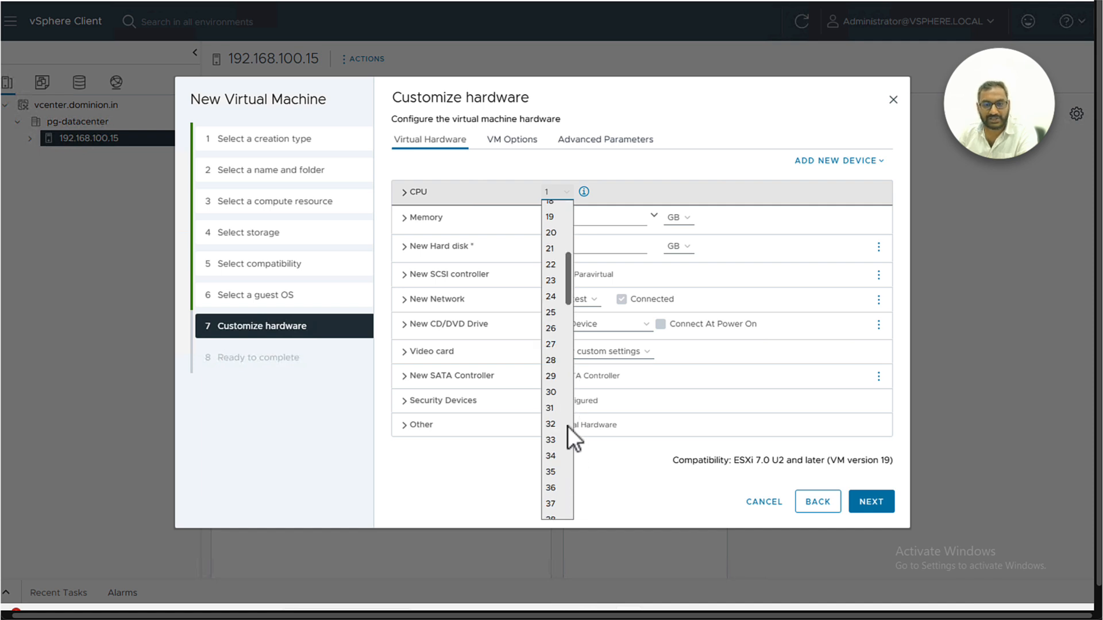
{"action": "left_click", "coordinate": [550, 297]}
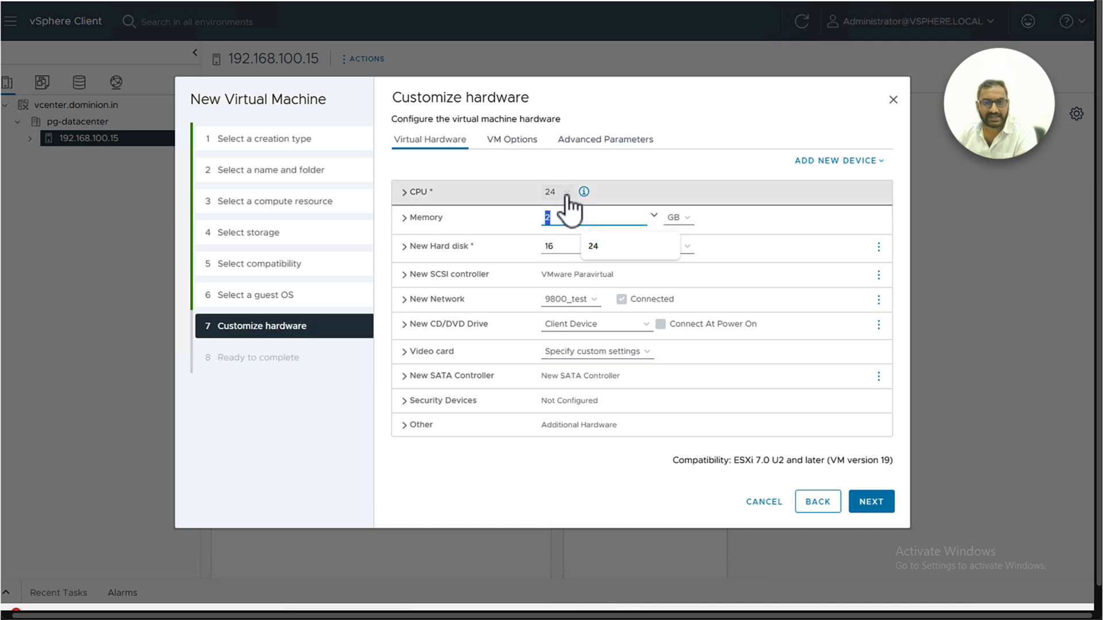
{"action": "type", "text": "32"}
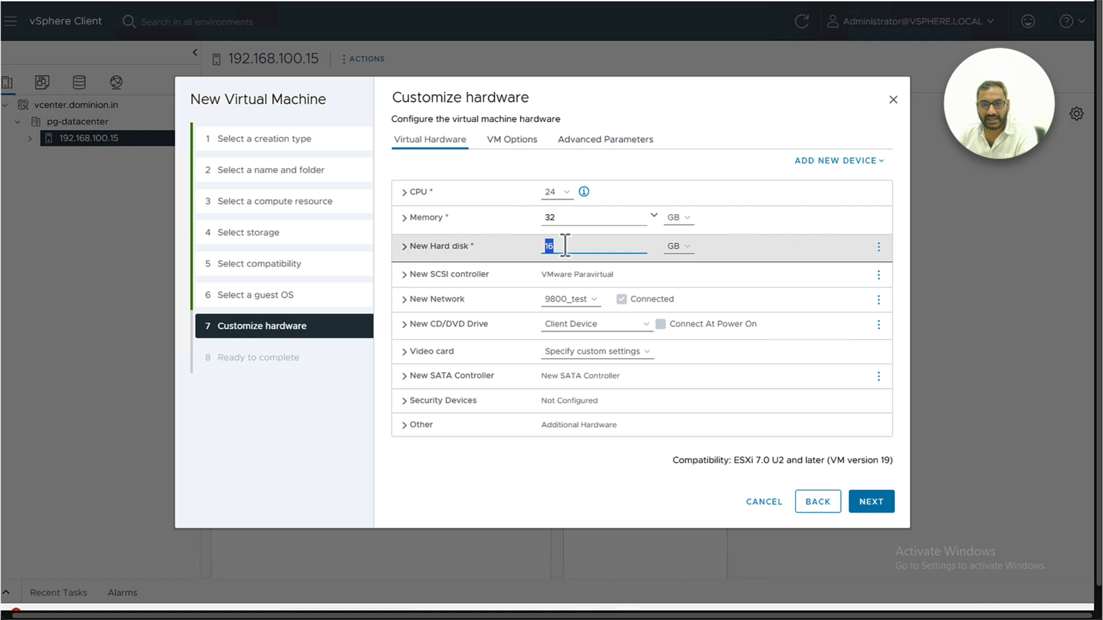
{"action": "type", "text": "600"}
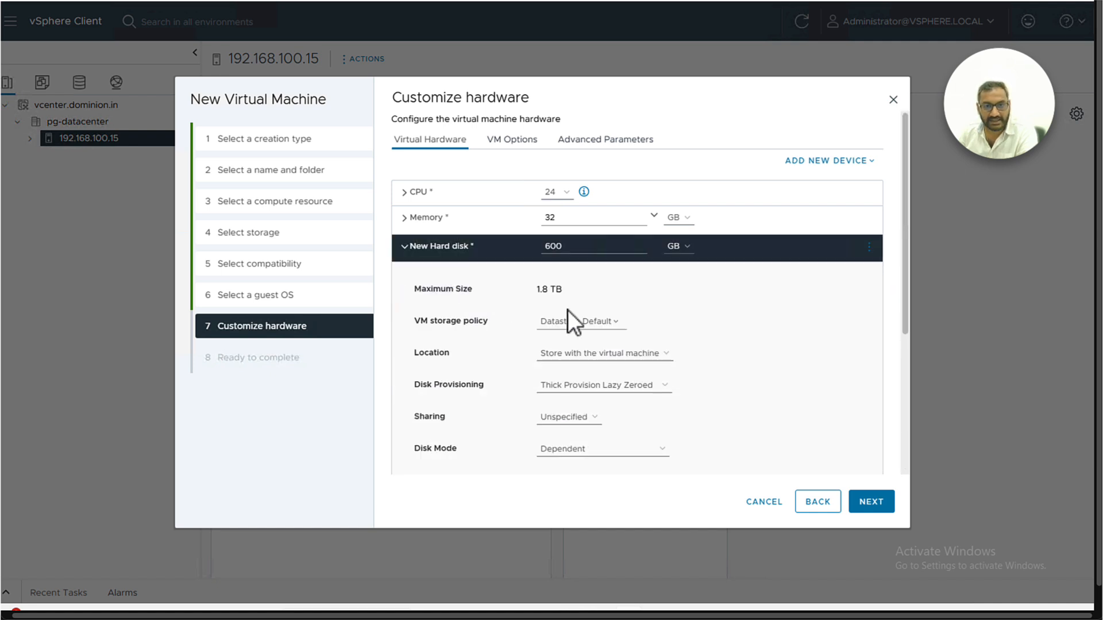
- Set the 600 GB disk's provisioning and attach the network adapter to VM Network
{"action": "left_click", "coordinate": [602, 385]}
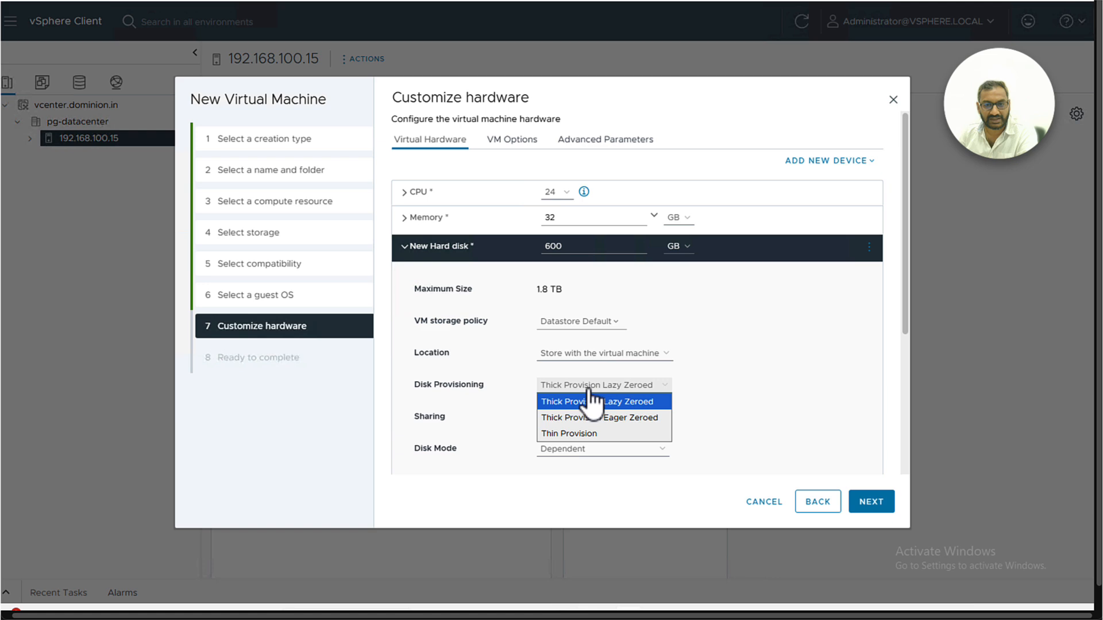
{"action": "left_click", "coordinate": [597, 401]}
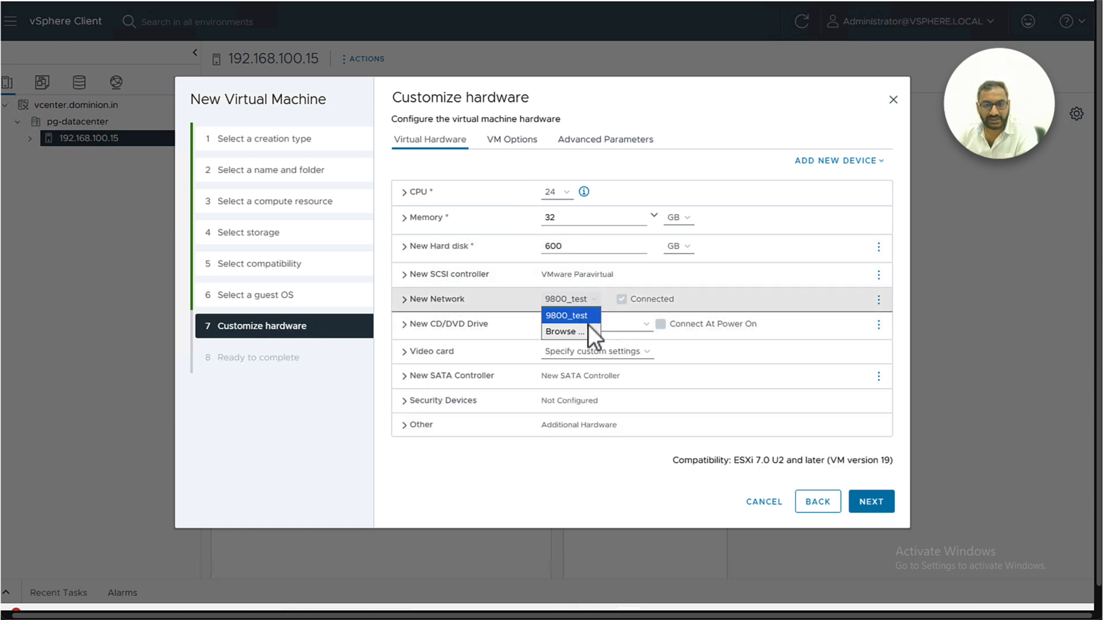
{"action": "left_click", "coordinate": [563, 331]}
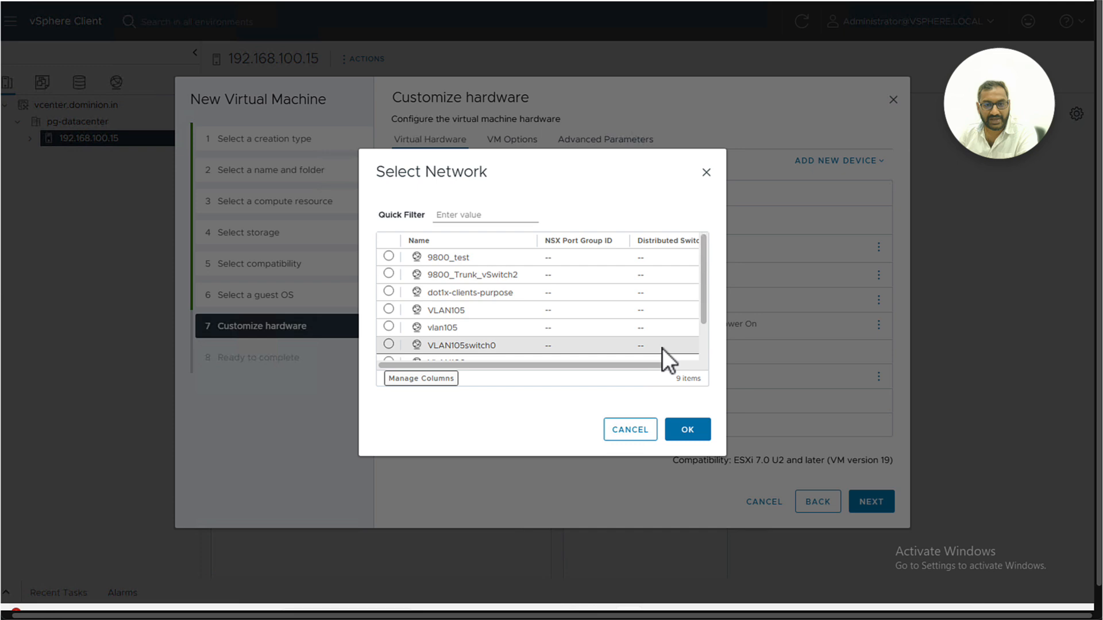
{"action": "scroll", "scroll_direction": "down", "scroll_amount": 3}
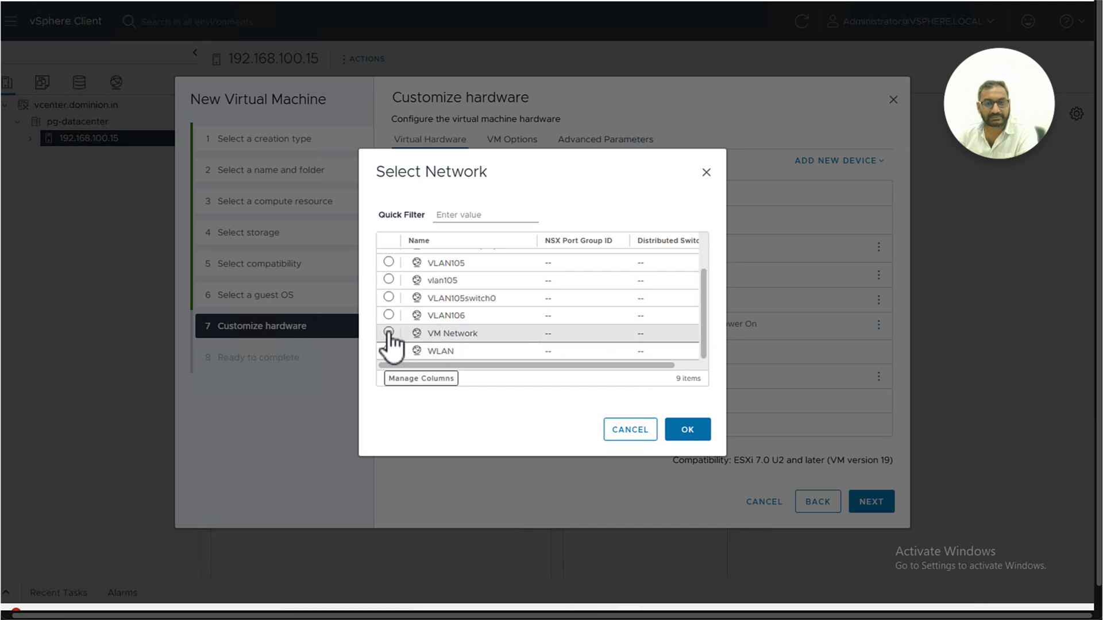
{"action": "left_click", "coordinate": [687, 429]}
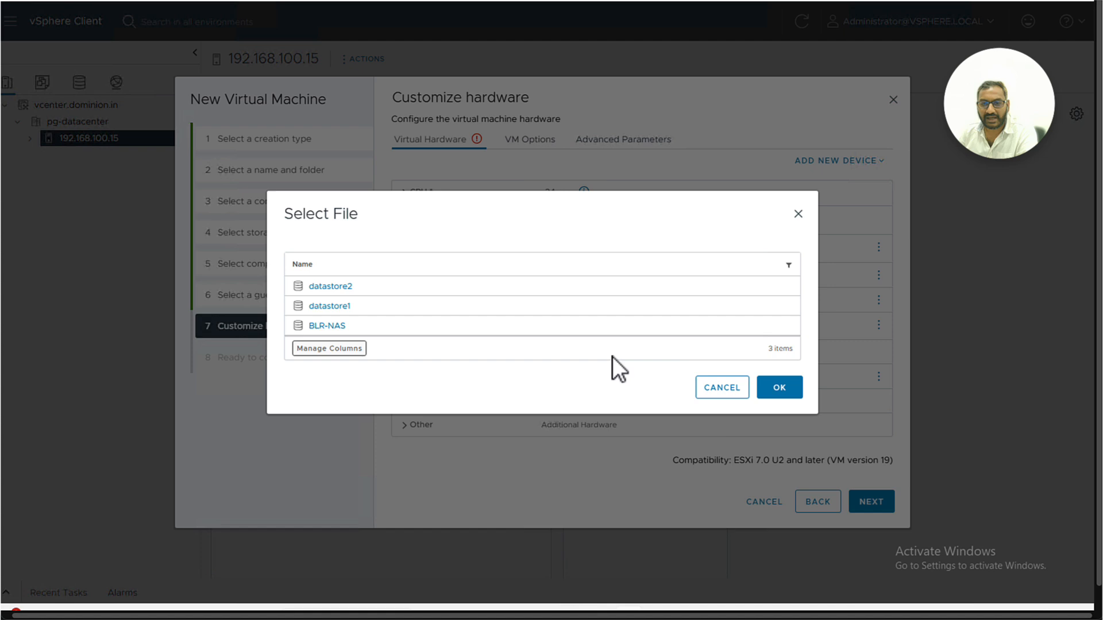
- Mount ise-3.4.0.608a.SPA.x86_64.iso from datastore2 on the CD/DVD drive and reach the summary
{"action": "left_click", "coordinate": [330, 286]}
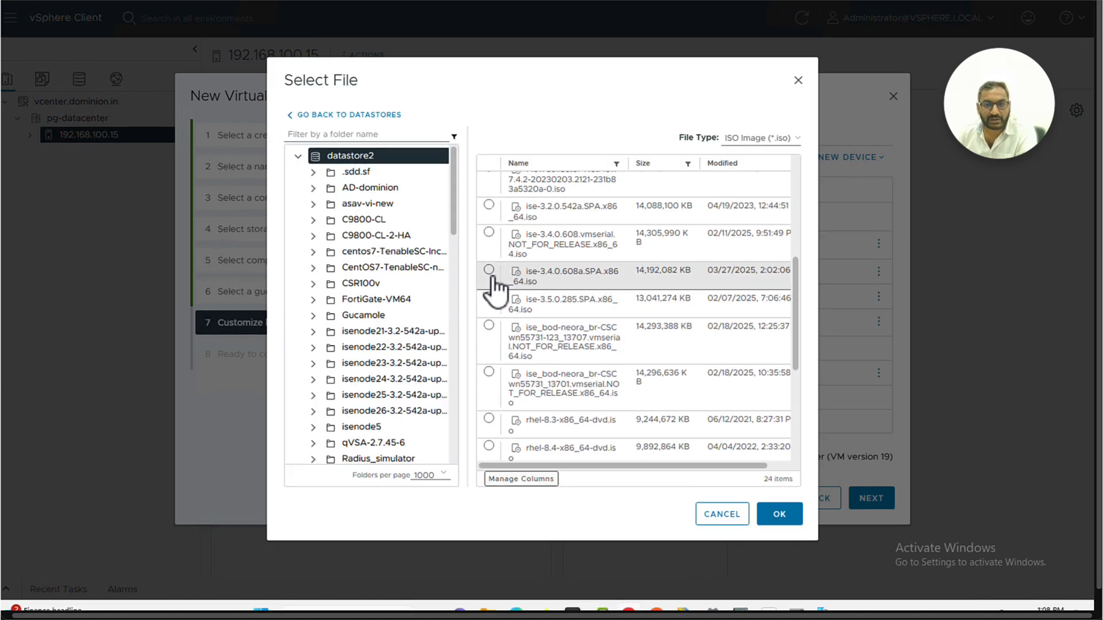
{"action": "left_click", "coordinate": [488, 270]}
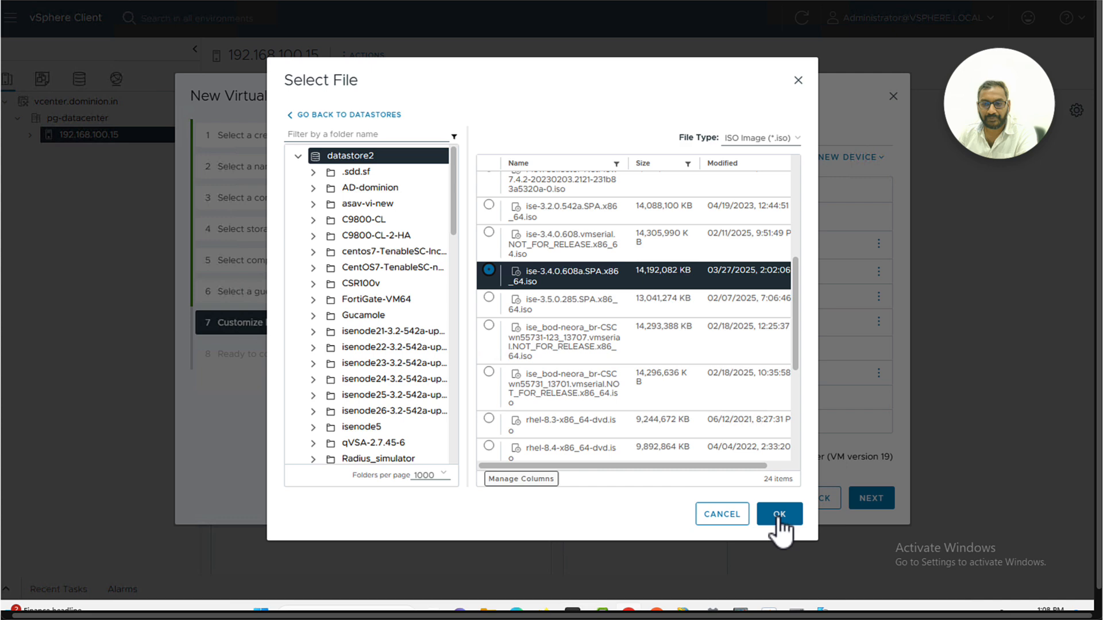
{"action": "left_click", "coordinate": [779, 514]}
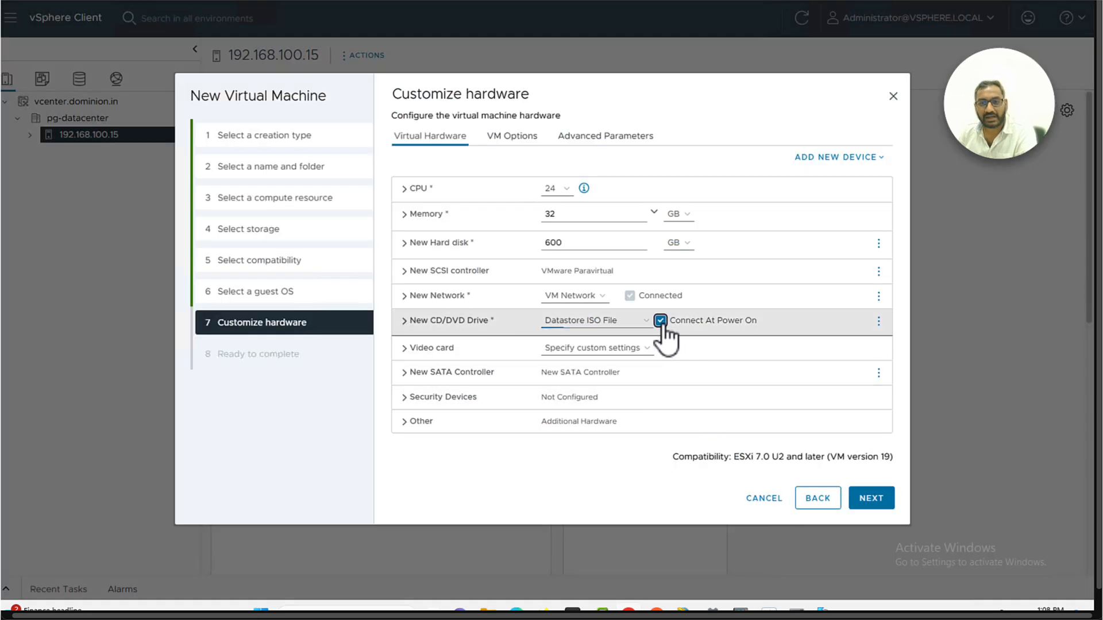
{"action": "left_click", "coordinate": [871, 498]}
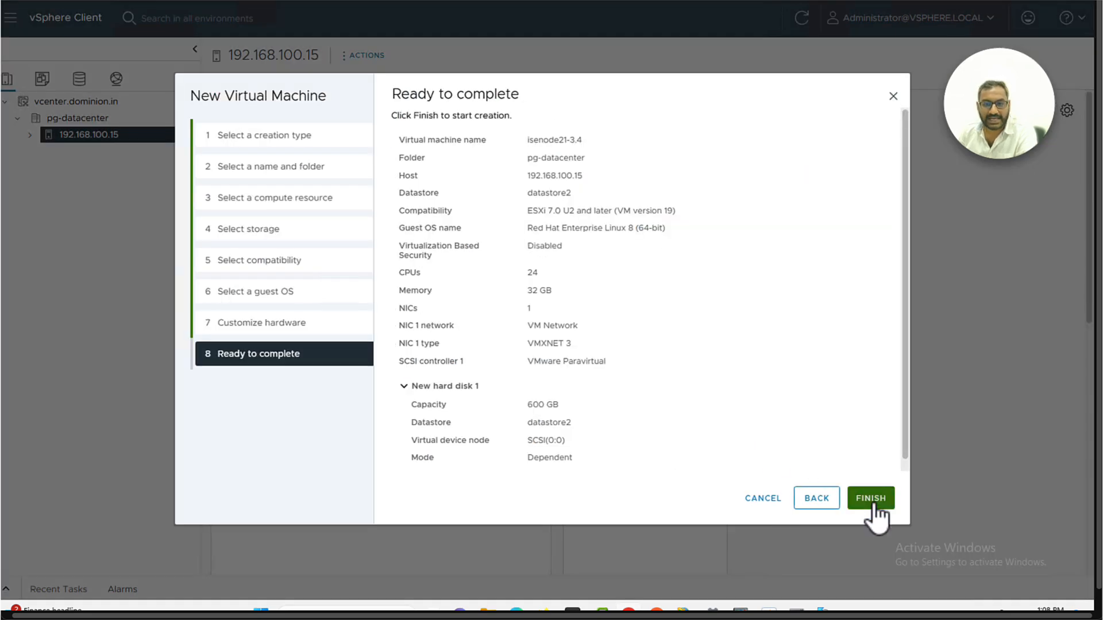
- Finish creating the VM and choose installer option 1 at the ISE boot prompt
{"action": "left_click", "coordinate": [870, 498]}
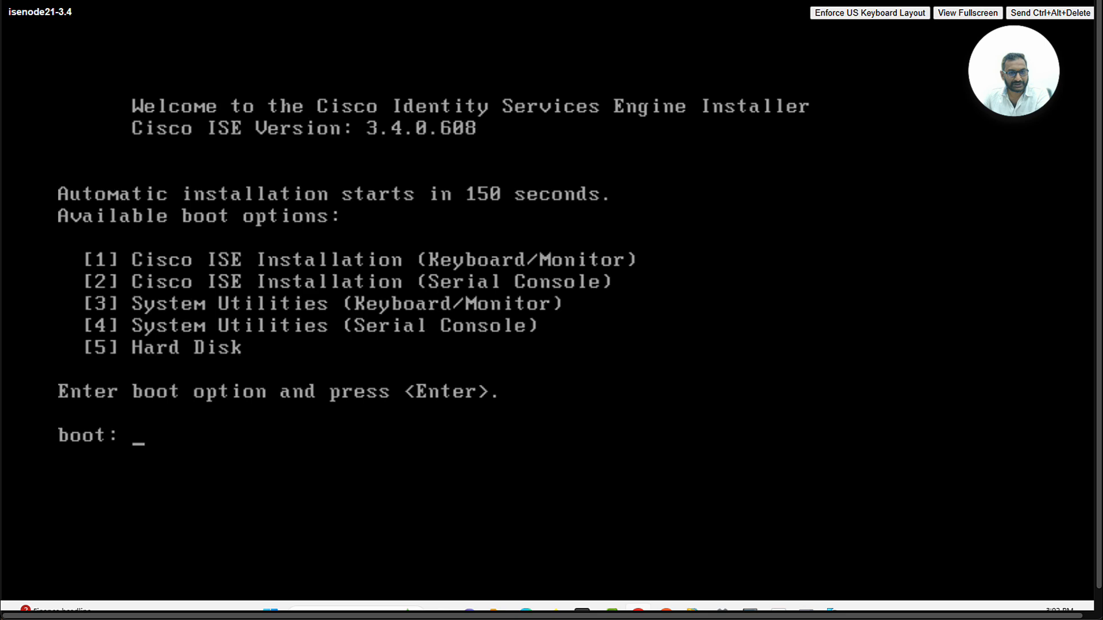
{"action": "type", "text": "1"}
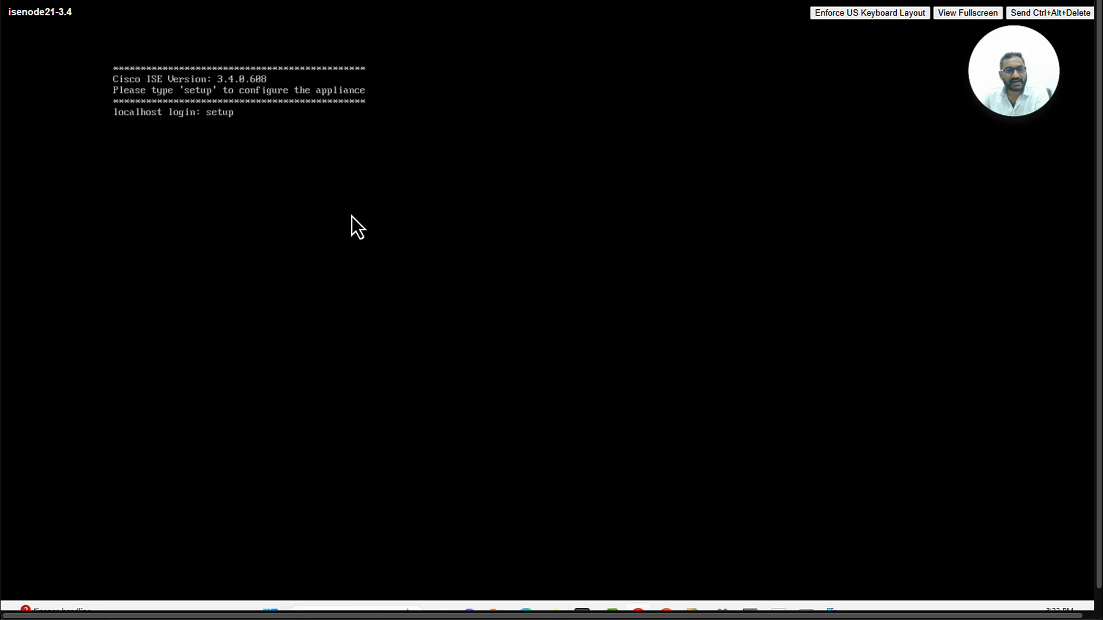
- Enter hostname isenode21, netmask 255.255.255.0, gateway, DNS, Asia/Kolkata timezone and admin user
{"action": "type", "text": "isenode21"}
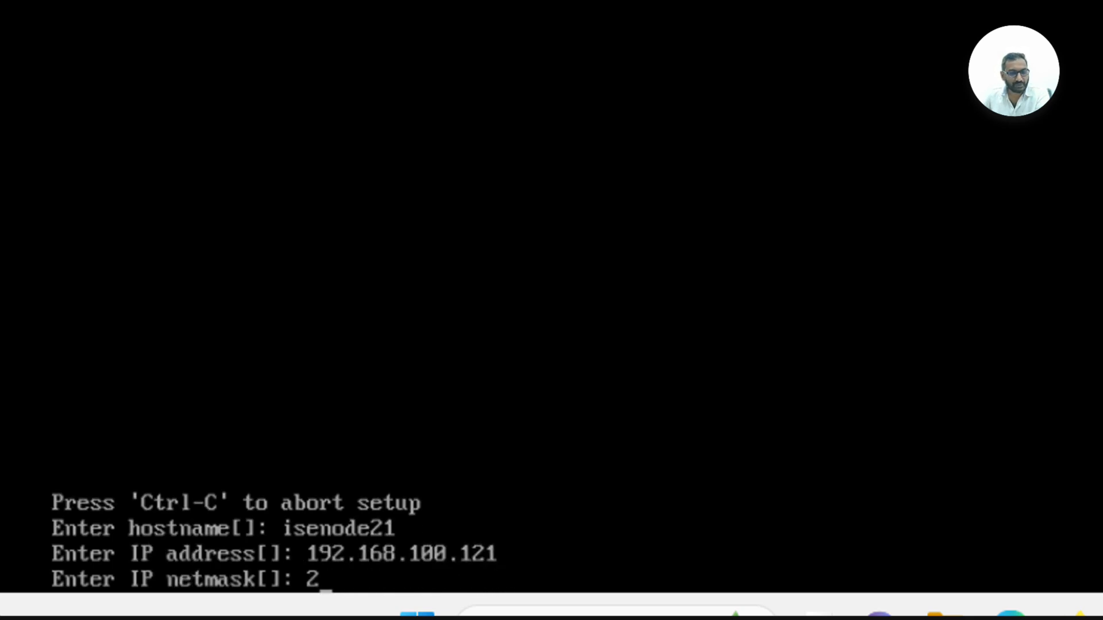
{"action": "type", "text": "55.255.255.0"}
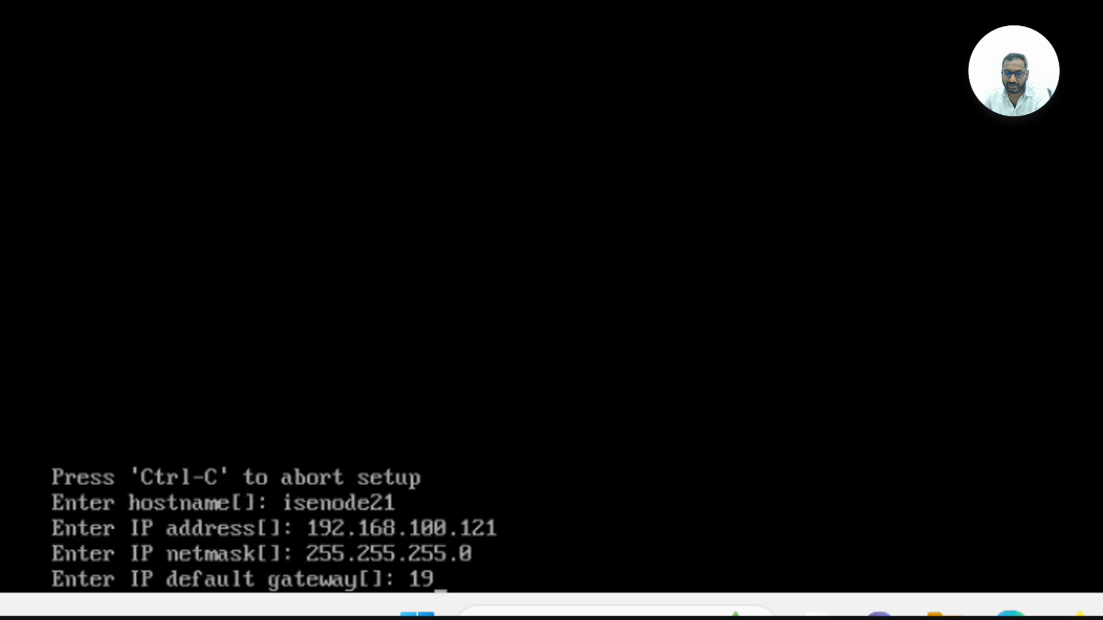
{"action": "type", "text": "2.168.100.1"}
{"action": "type", "text": "y"}
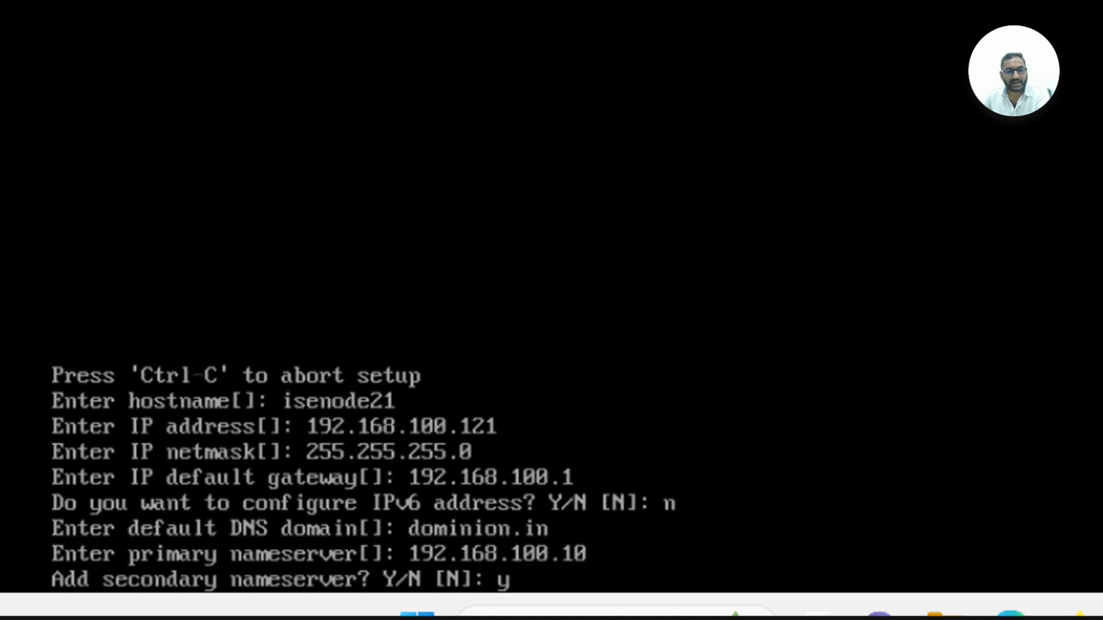
{"action": "type", "text": "192.168.100.21"}
{"action": "type", "text": "clock.cisco.com"}
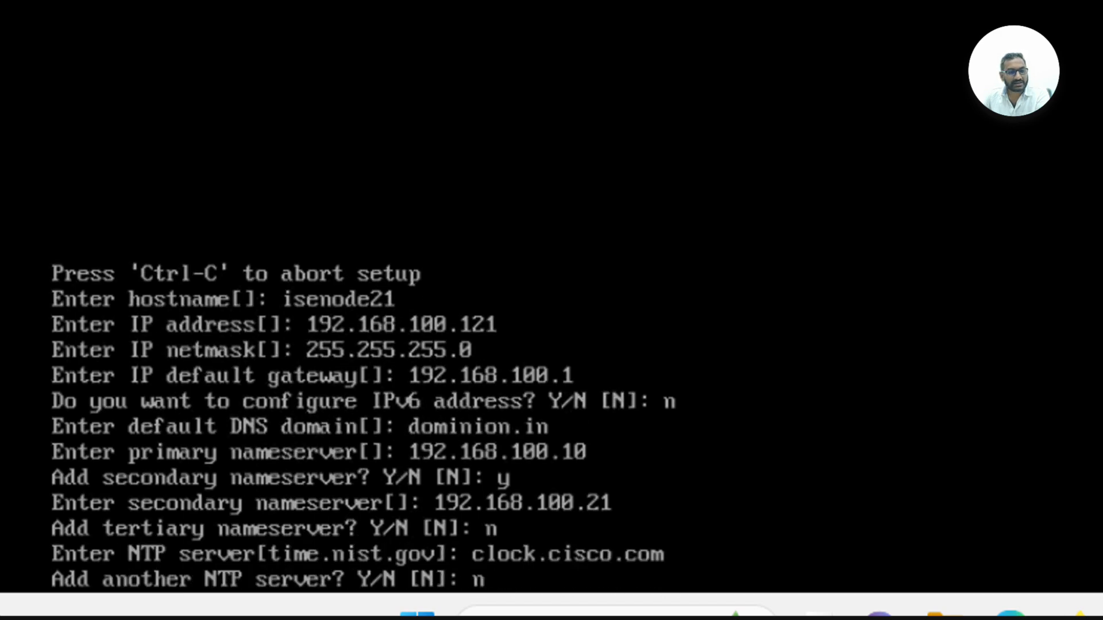
{"action": "type", "text": "Asia/Kolkat"}
{"action": "type", "text": "y"}
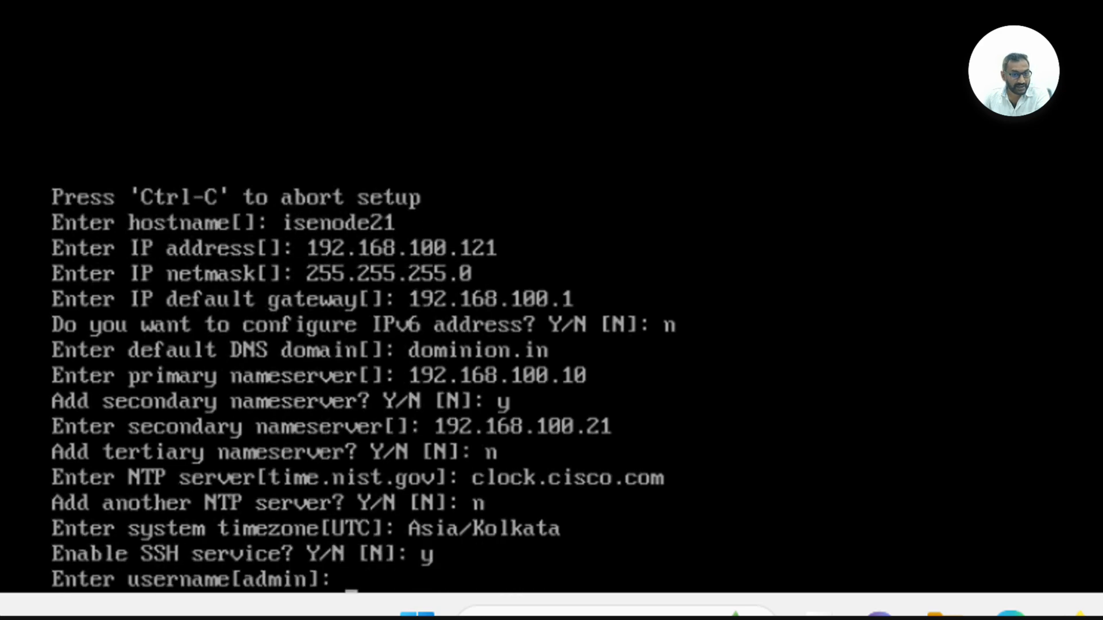
{"action": "type", "text": "admin"}
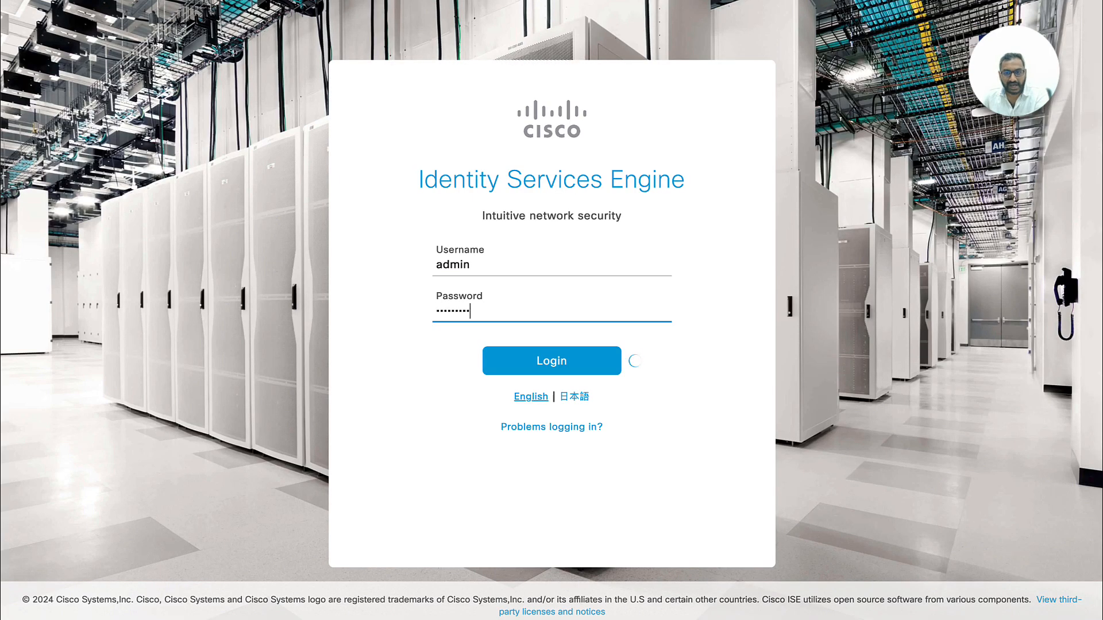
- Log in as admin, close the About ISE panel showing 3.4.0.608, and open Reports
{"action": "left_click", "coordinate": [552, 361]}
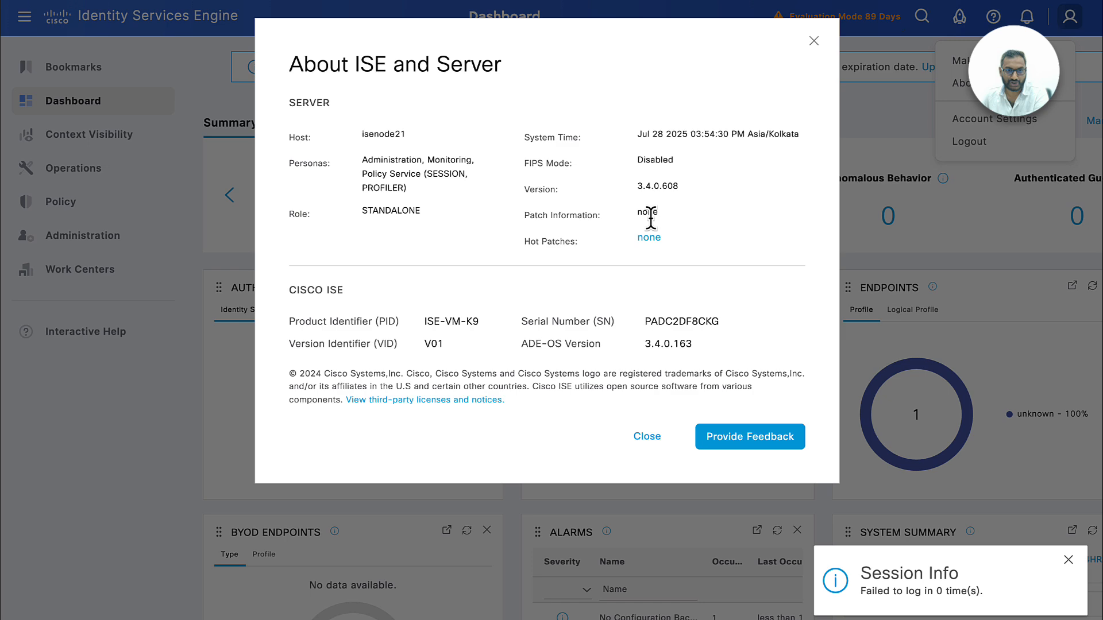
{"action": "mouse_move", "coordinate": [646, 441]}
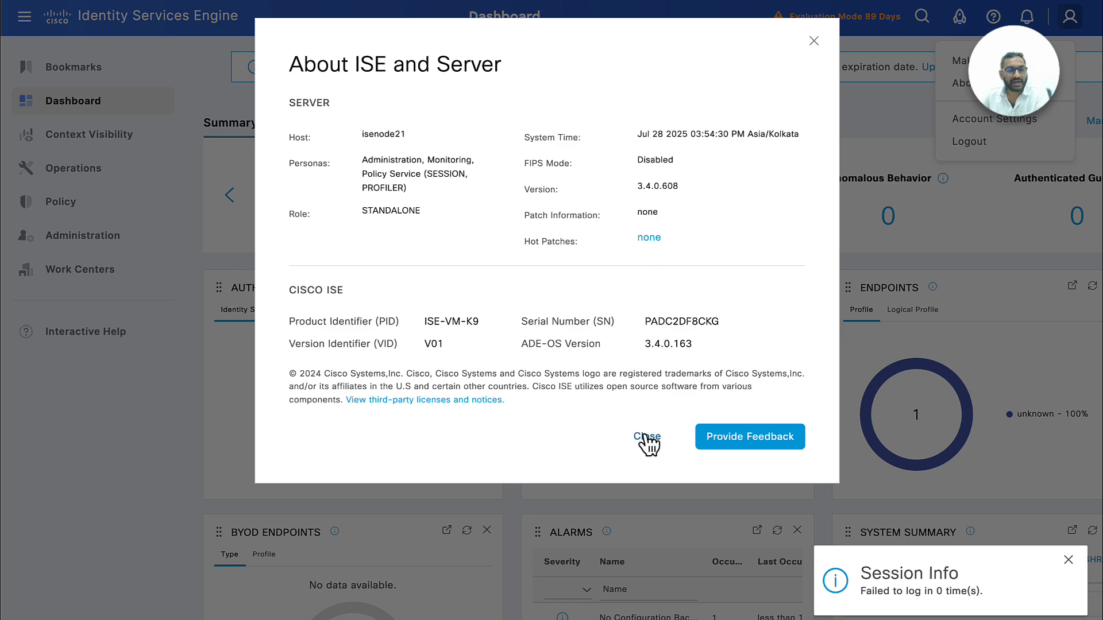
{"action": "left_click", "coordinate": [648, 436]}
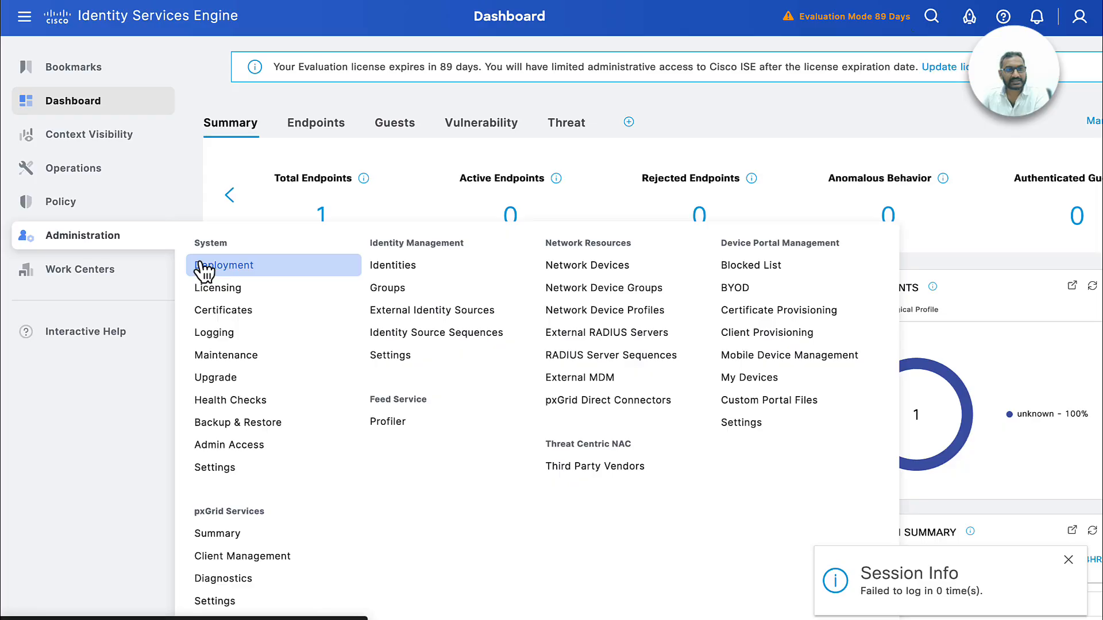
{"action": "left_click", "coordinate": [226, 266]}
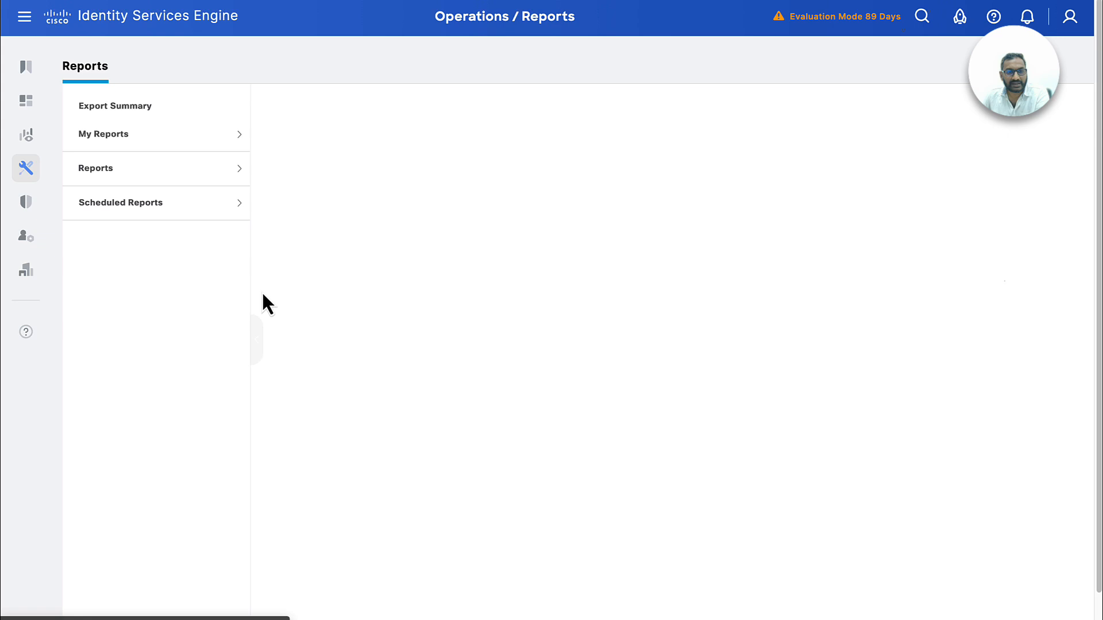
- Run the Diagnostics ISE Counters report for server isenode21 with time range Today
{"action": "left_click", "coordinate": [96, 169]}
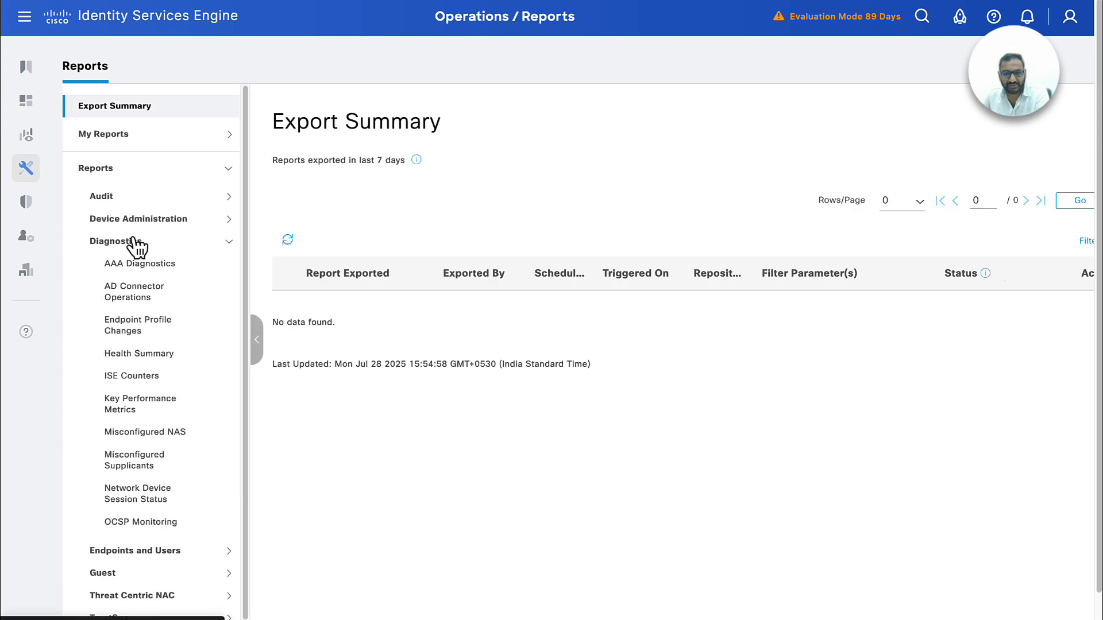
{"action": "left_click", "coordinate": [131, 376]}
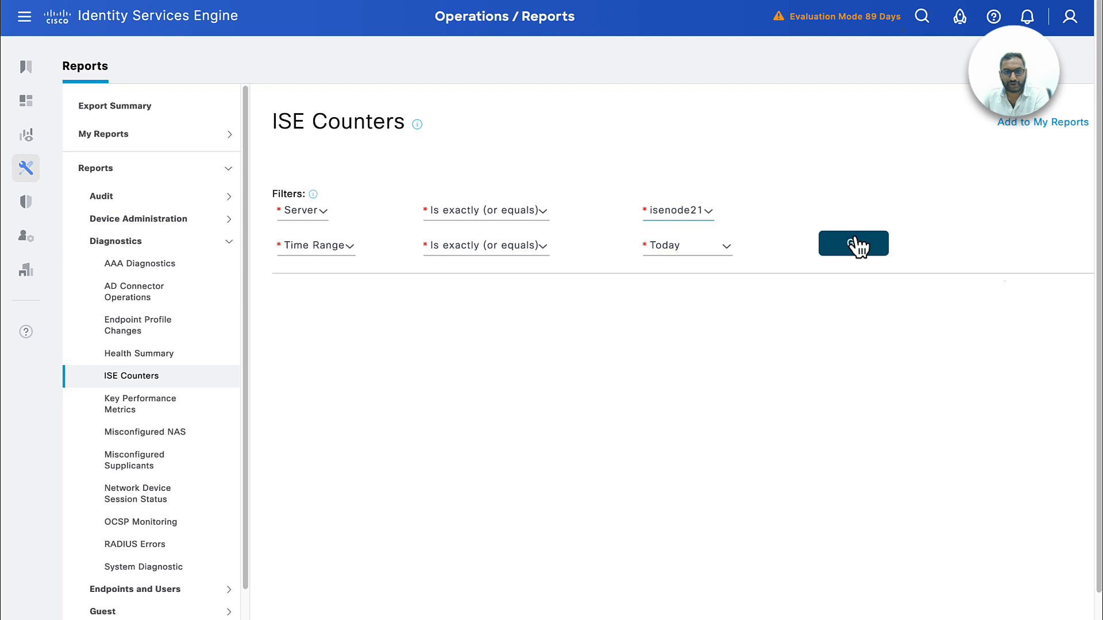
{"action": "left_click", "coordinate": [853, 243]}
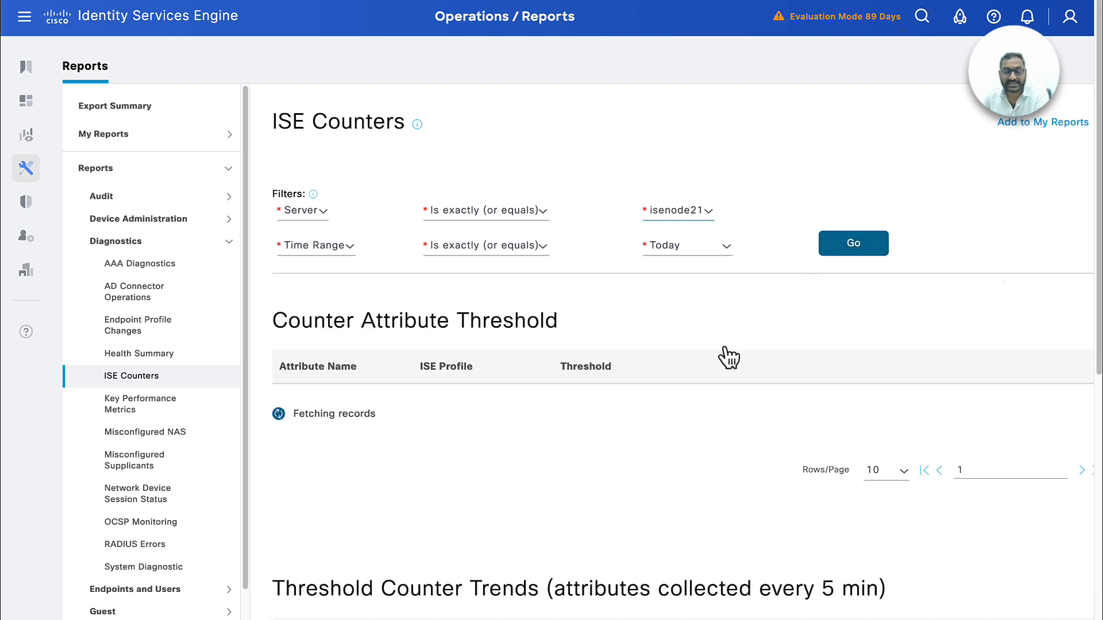
{"action": "left_click", "coordinate": [853, 243]}
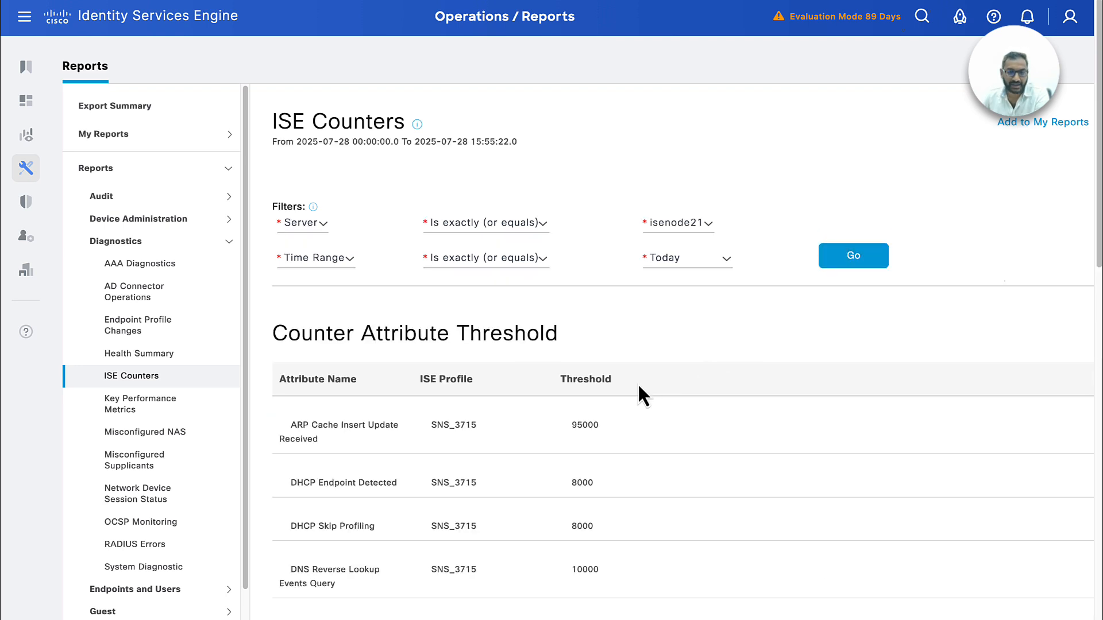